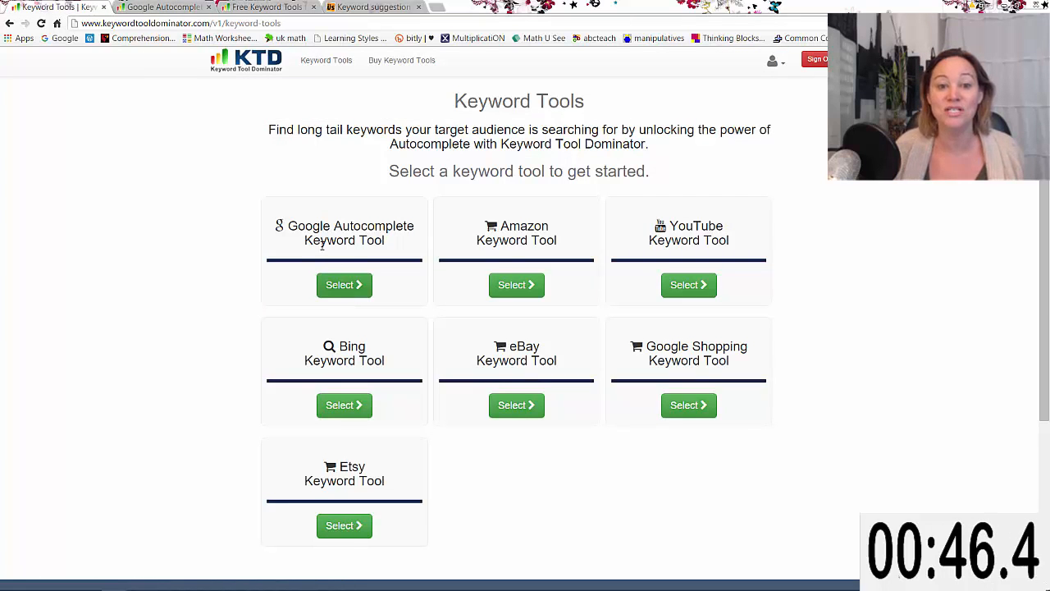
mouse_move(266, 417)
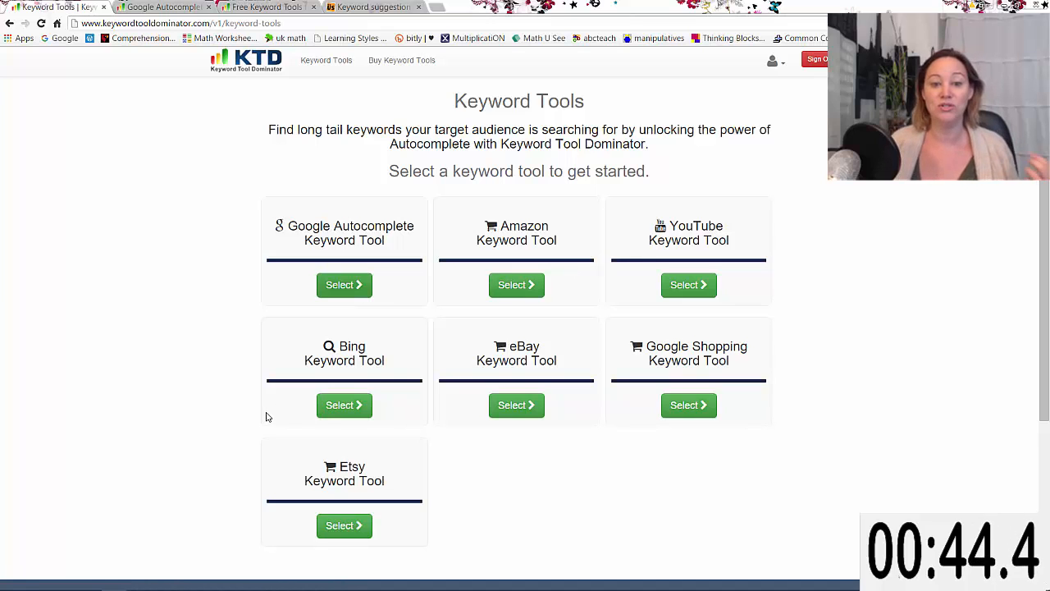
mouse_move(539, 390)
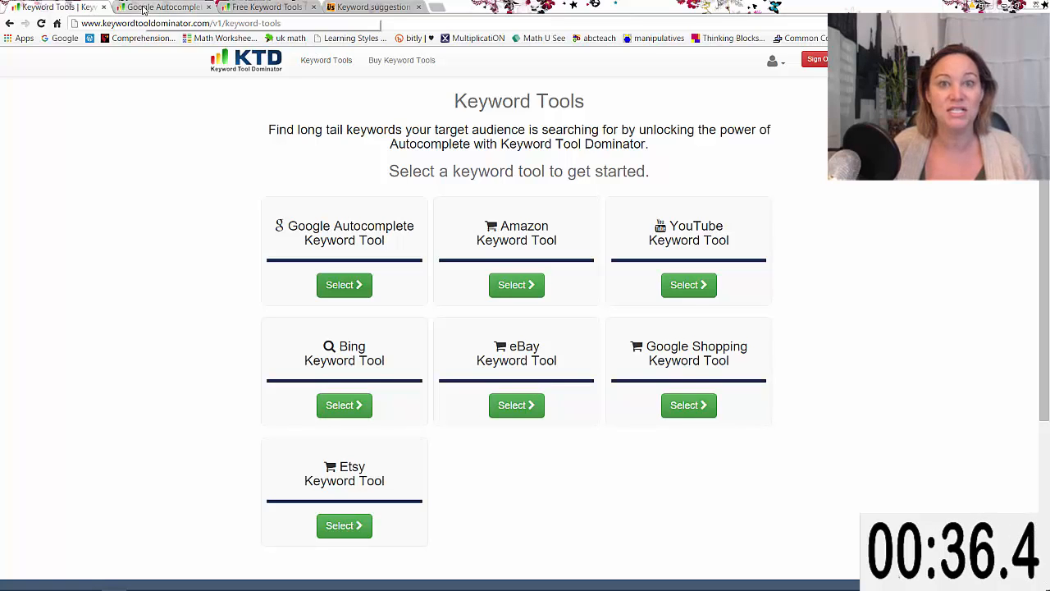
- Switch to the Google Autocomplete tab showing 223 suggestions for 'find clients'
left_click(343, 285)
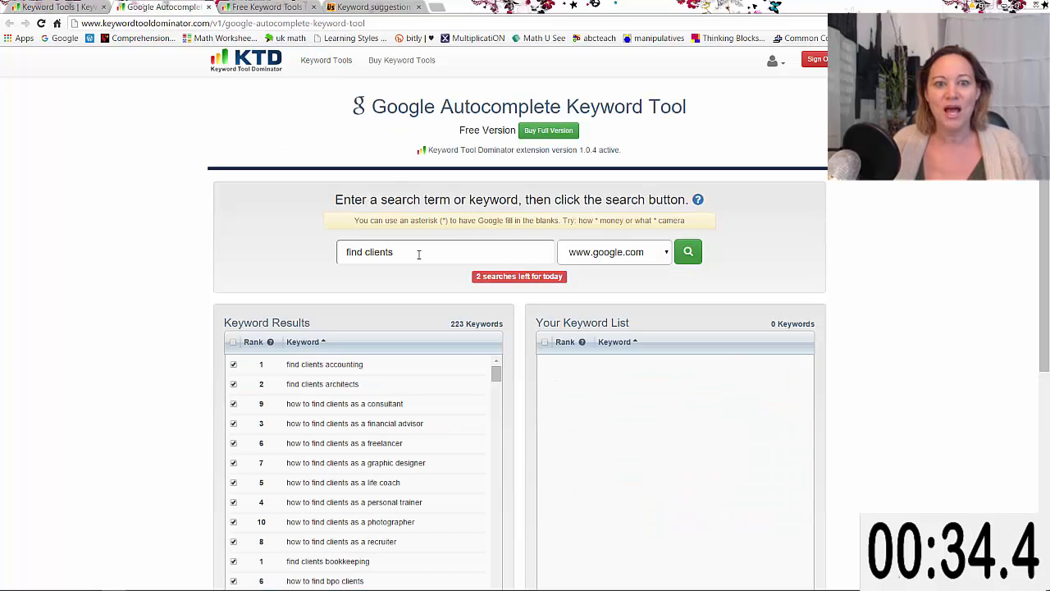
- Add the 223 checked 'find clients' suggestions to the keyword list and download them as CSV
scroll("down", 3)
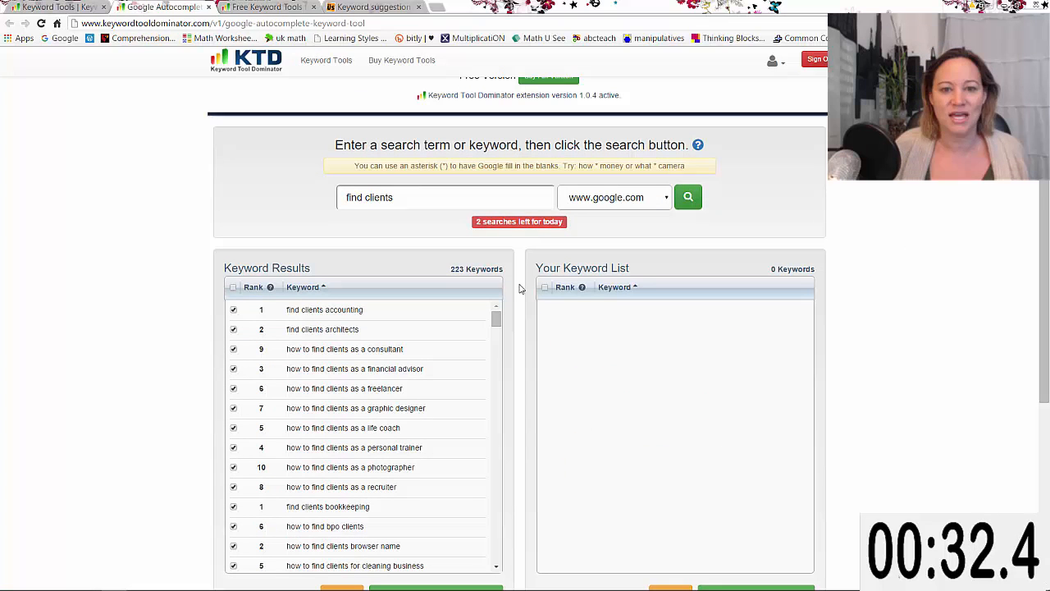
scroll("down", 3)
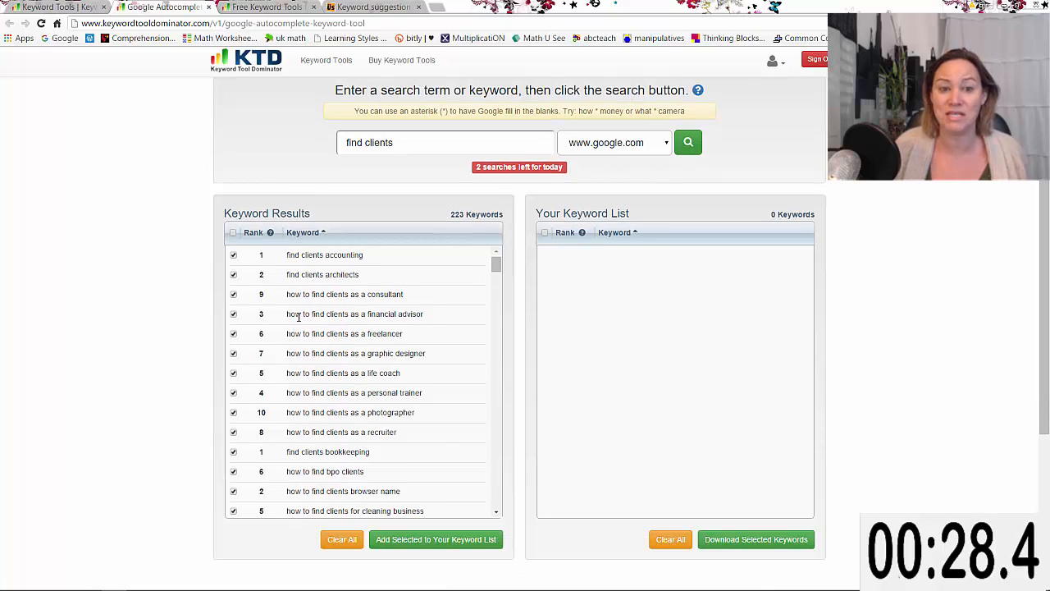
scroll("down", 3)
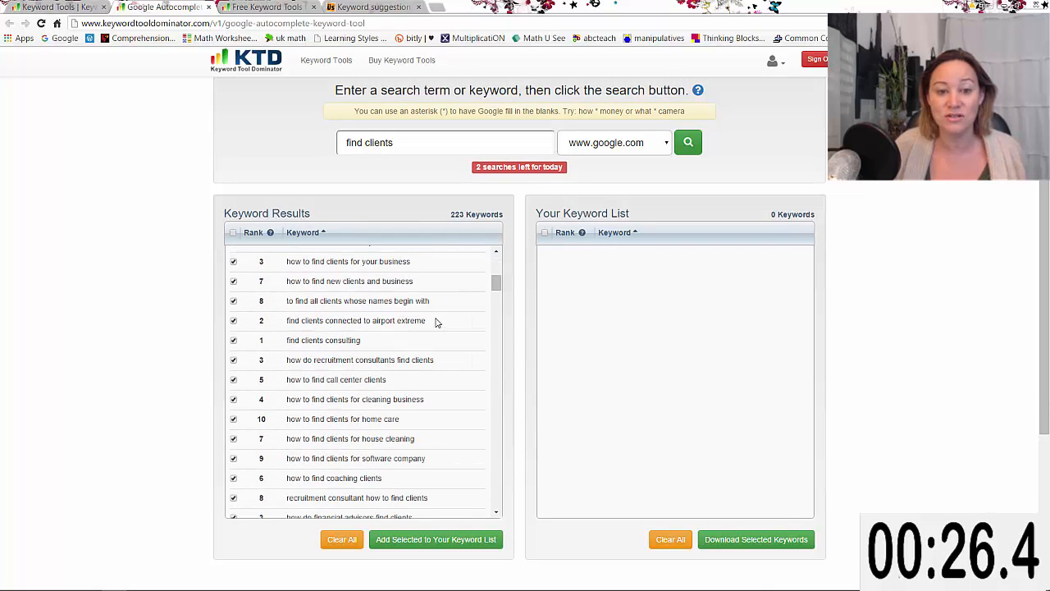
mouse_move(436, 458)
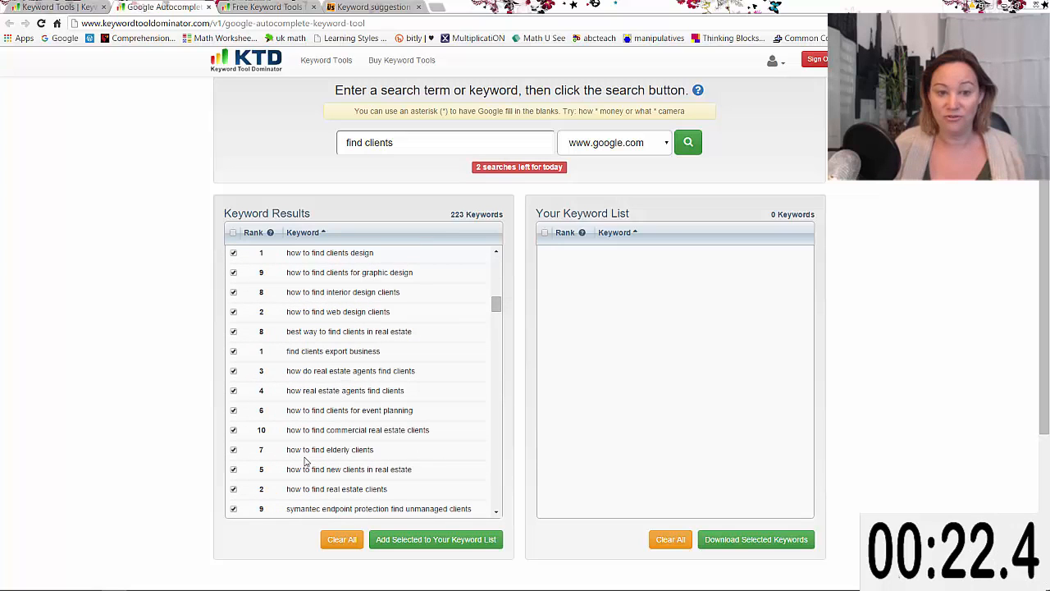
scroll("down", 3)
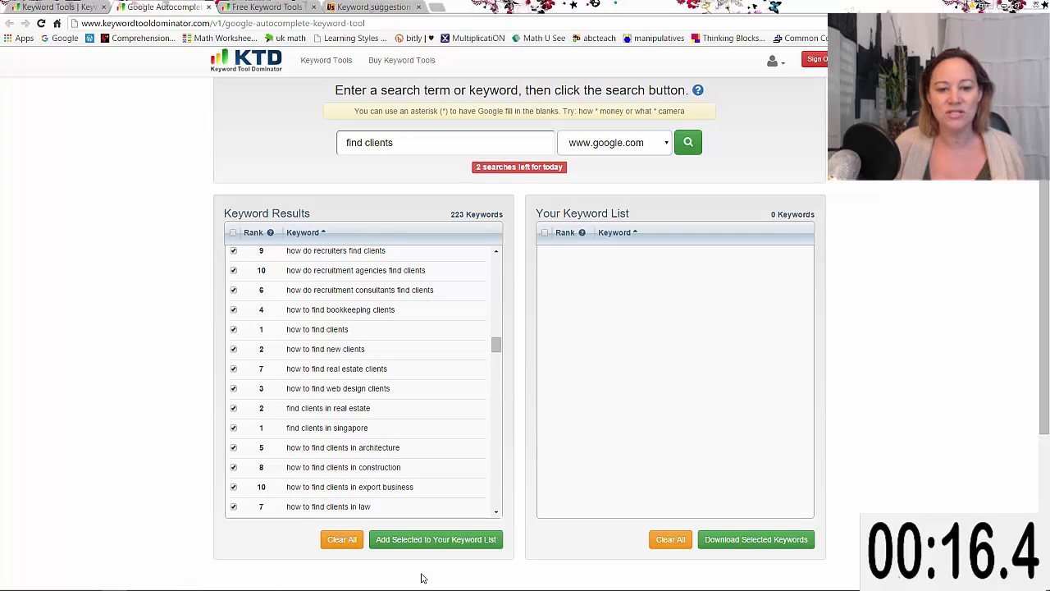
left_click(436, 539)
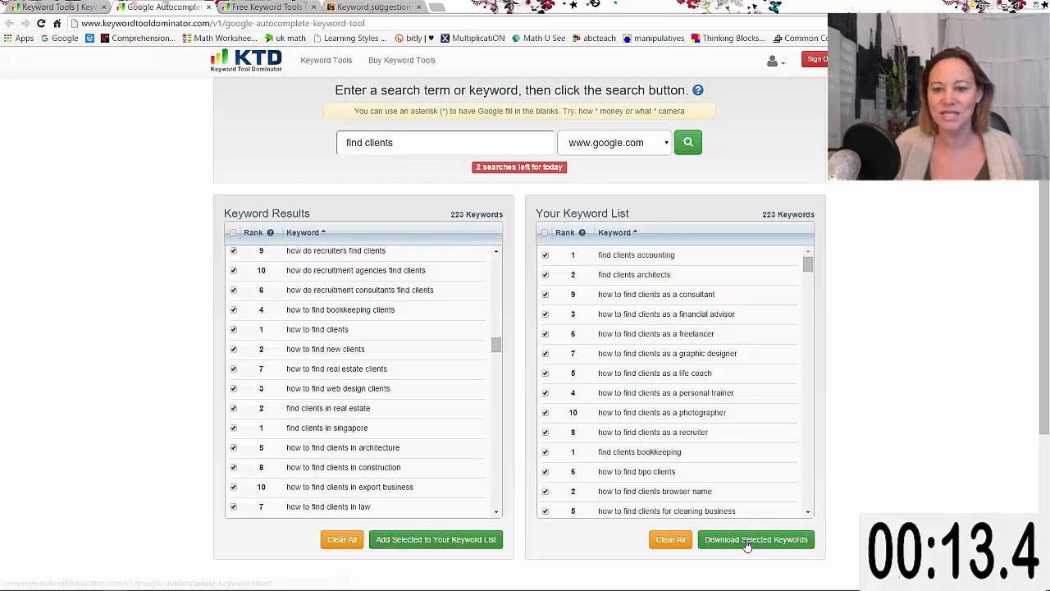
left_click(756, 539)
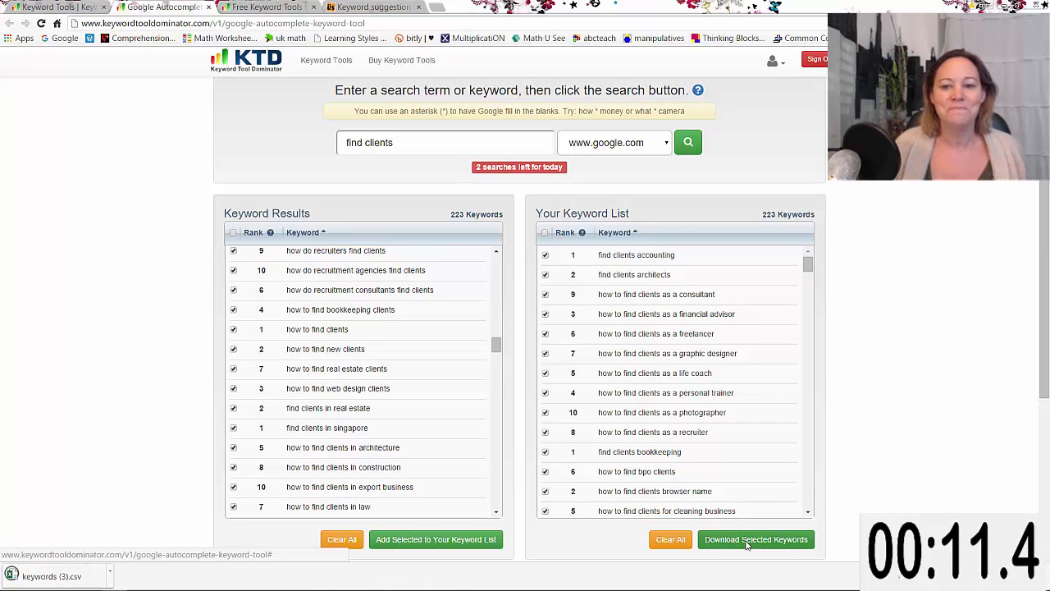